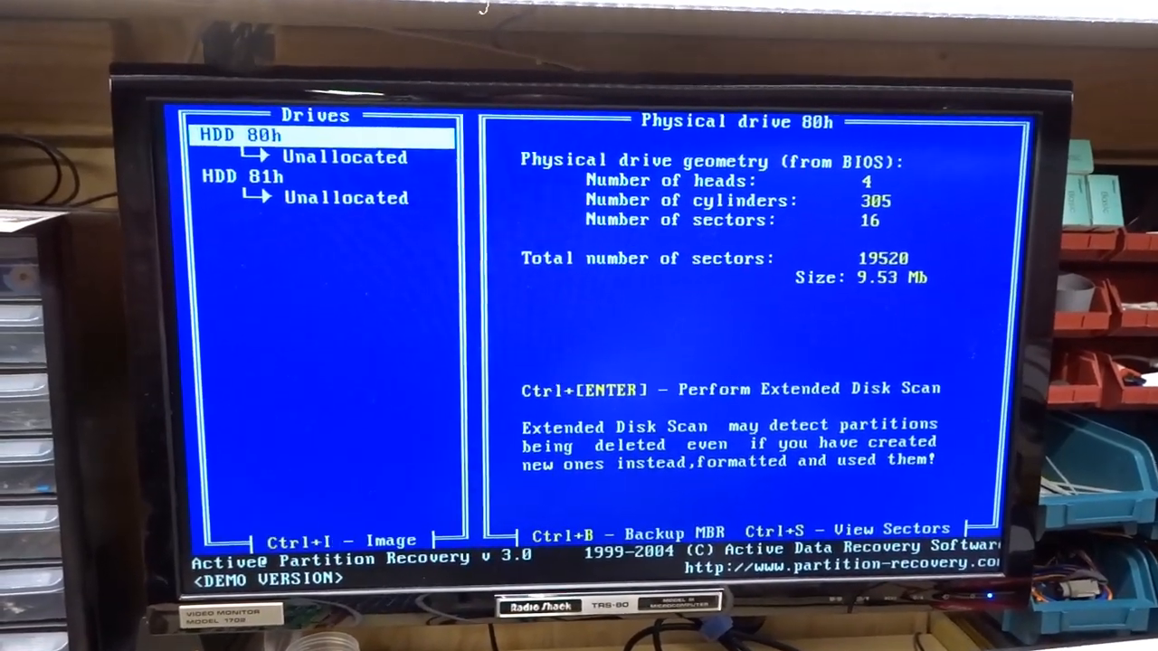
- Run the HyperDrive Resource Installer until the HFS error alert appears
key("ctrl+s")
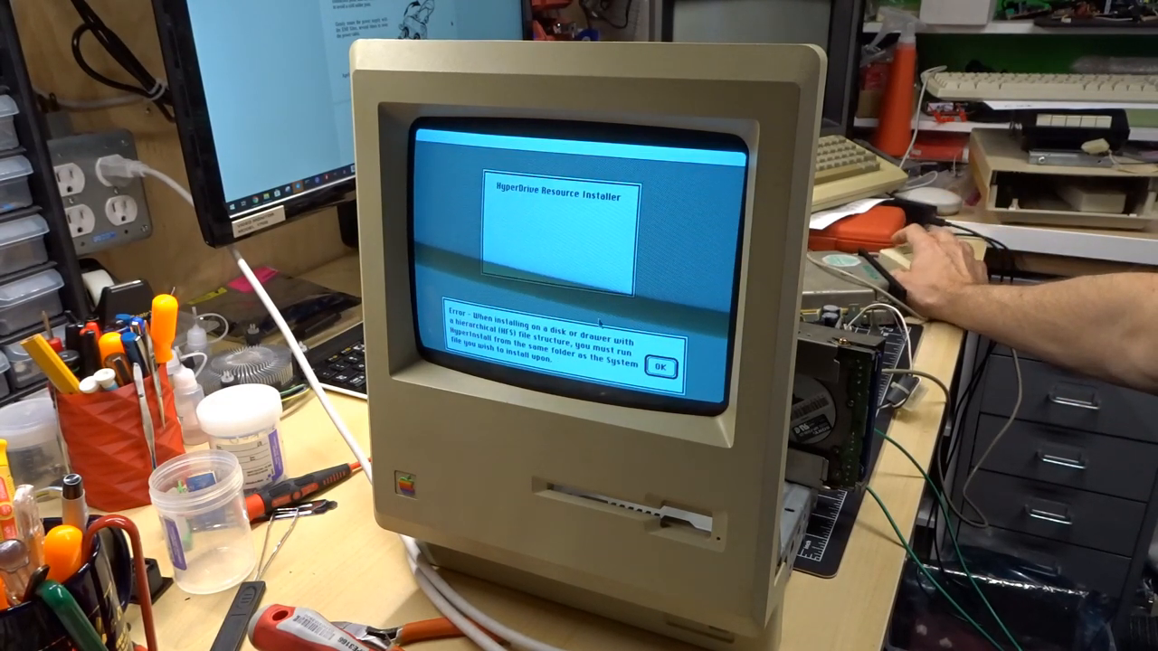
left_click(661, 367)
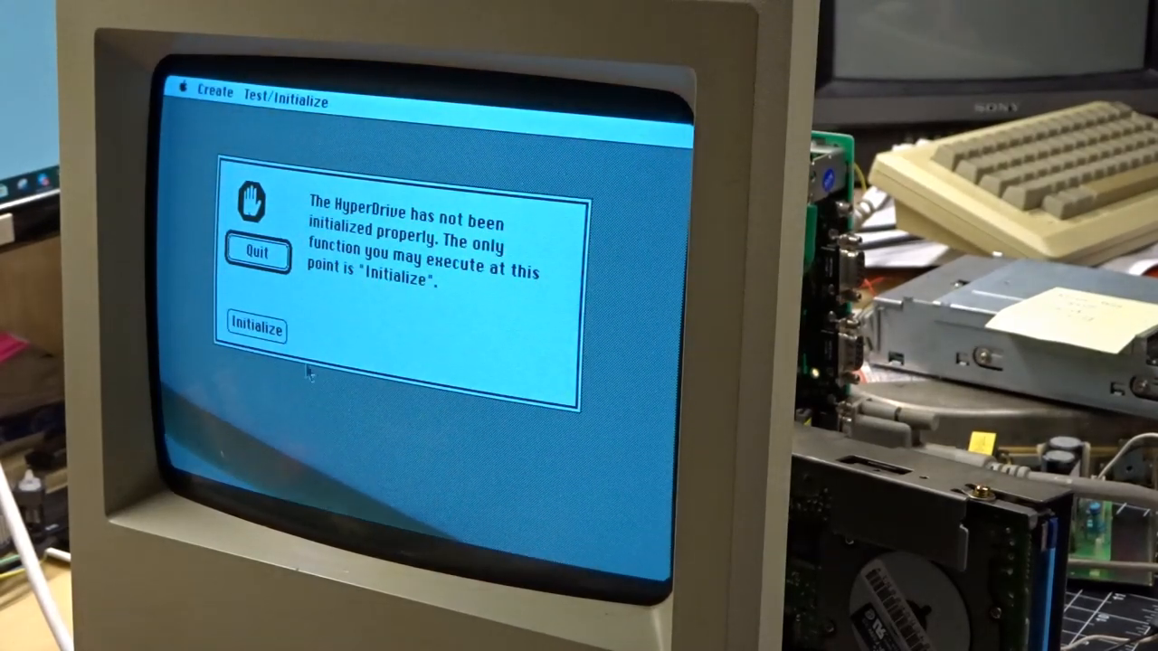
- Initialize the drive and create drawer 'Startup' with no password using Hierarchical File System
left_click(256, 252)
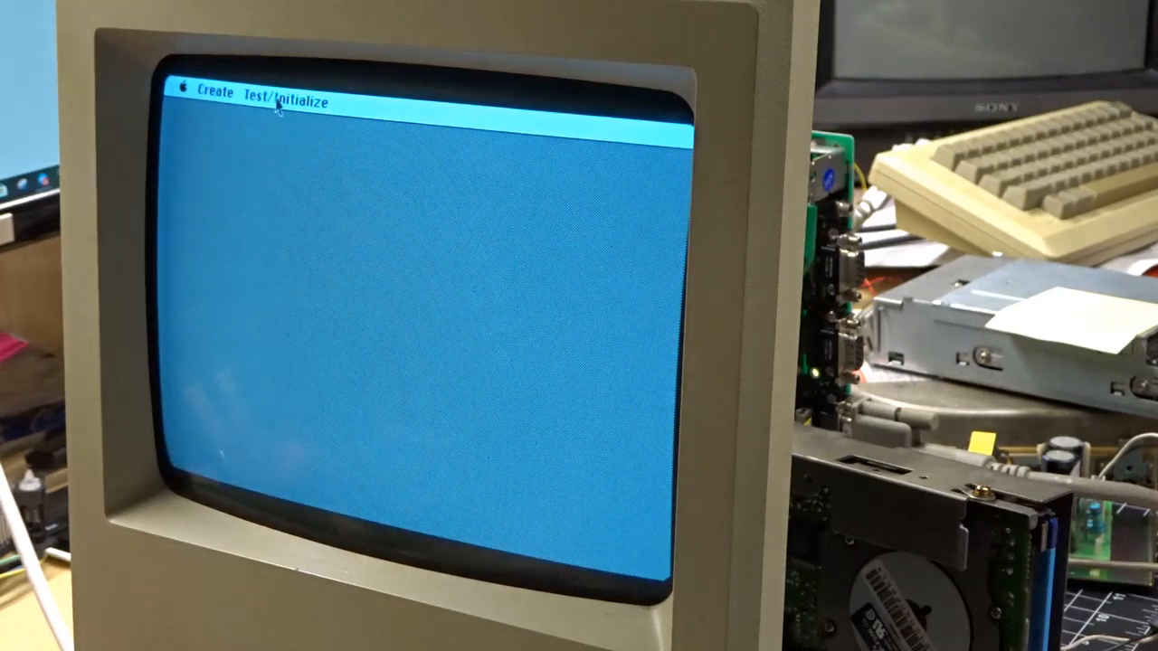
left_click(215, 95)
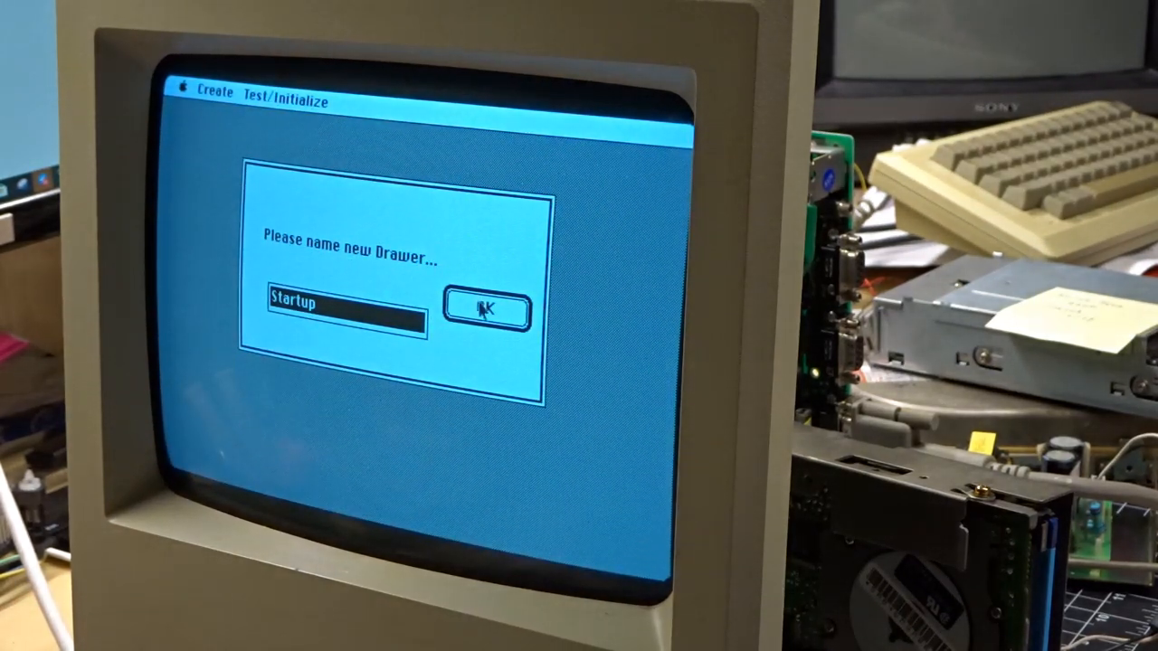
left_click(491, 309)
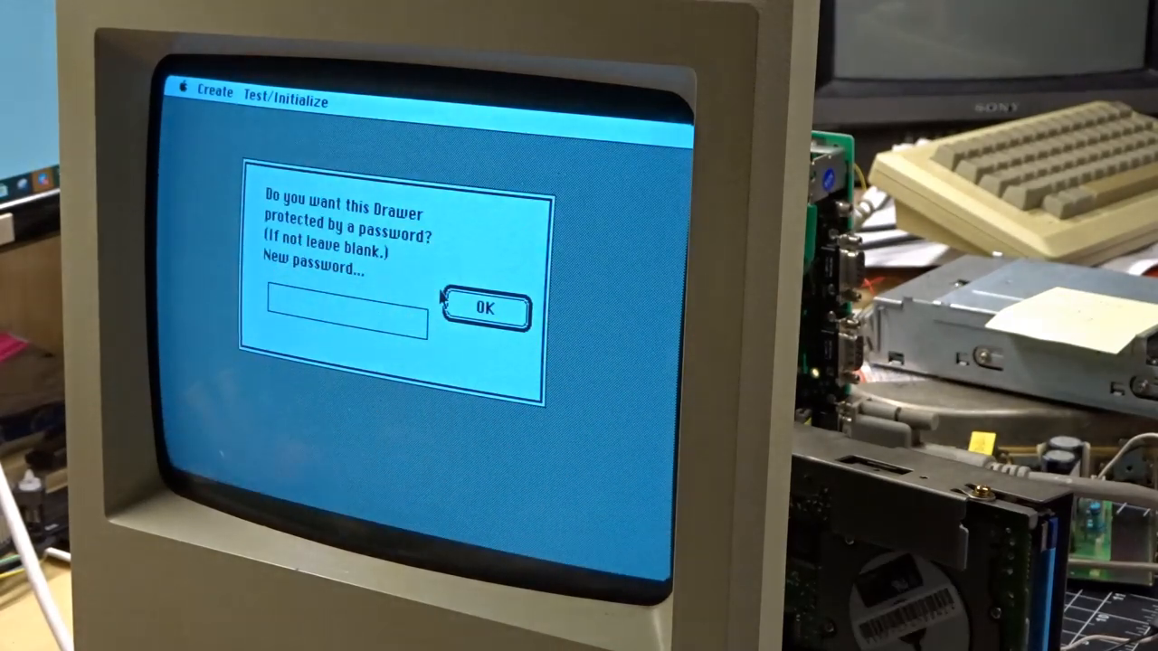
left_click(486, 308)
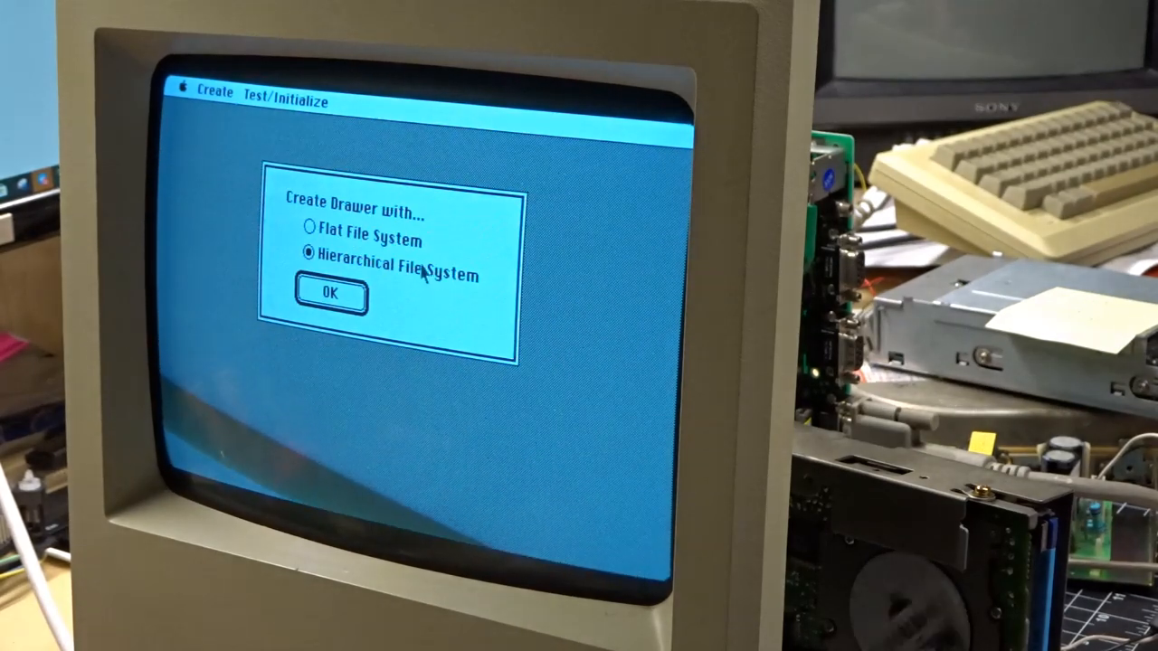
left_click(329, 294)
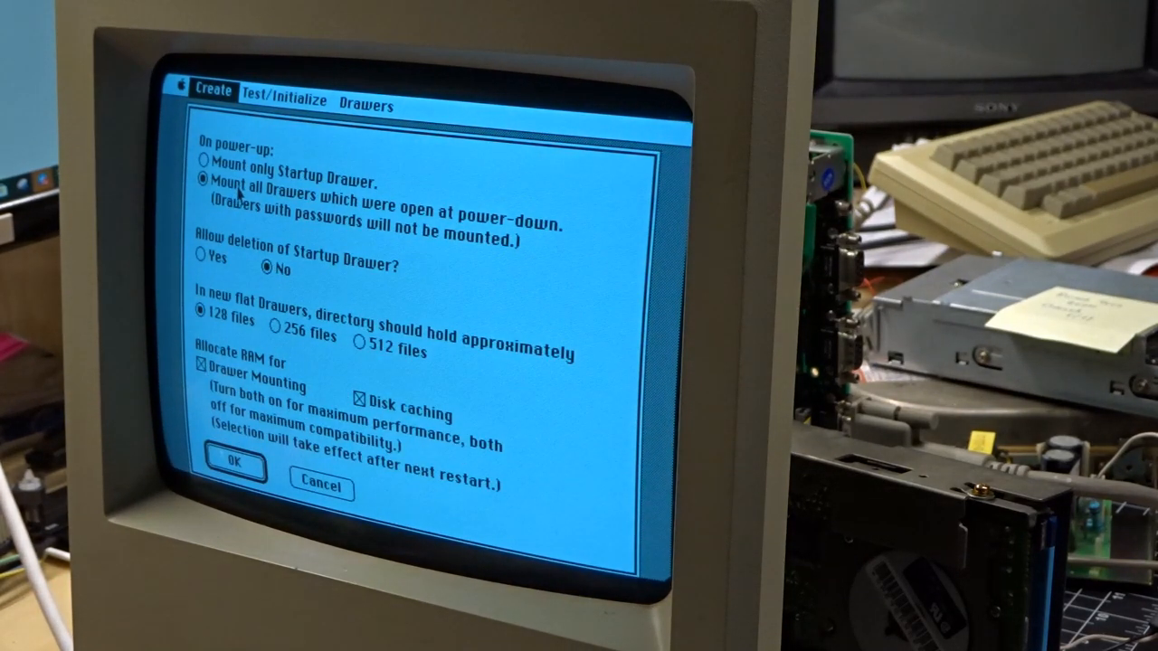
mouse_move(299, 412)
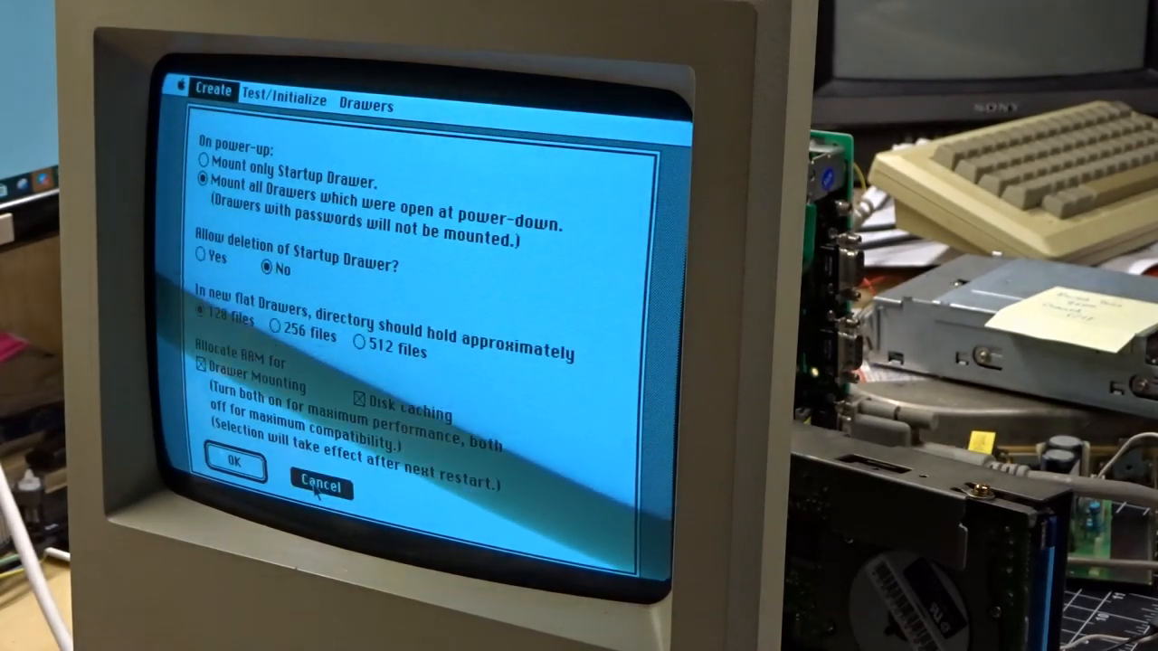
- Cancel the Set Preferences dialog without saving any changes
left_click(320, 489)
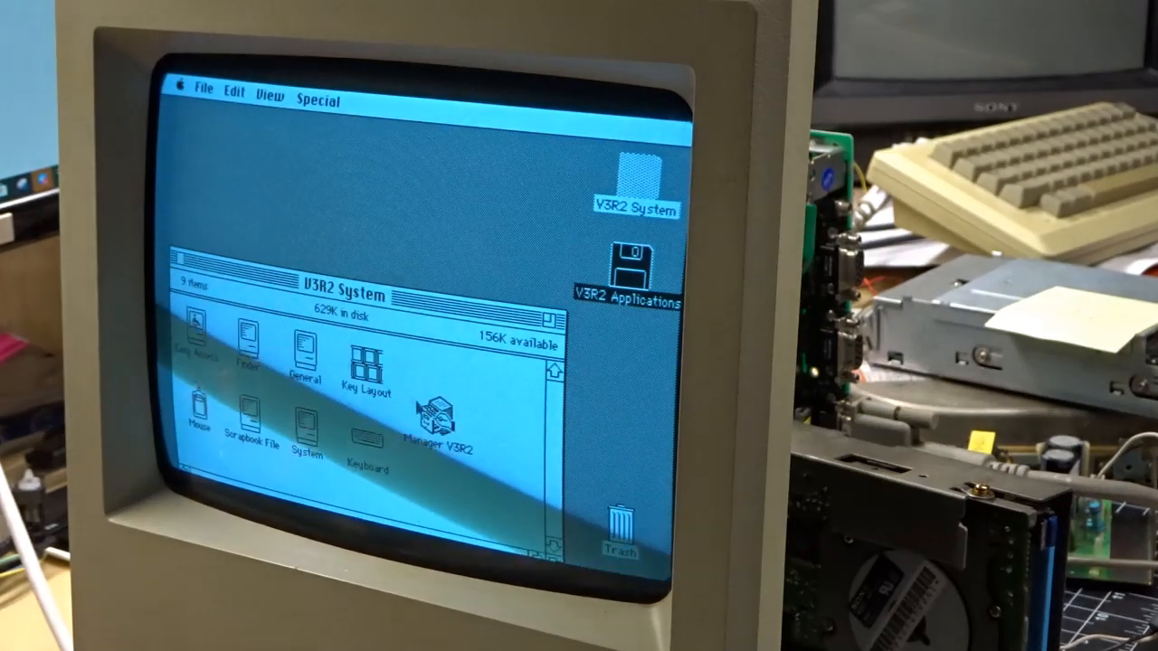
- Launch Manager V3R2 from the V3R2 System disk window
double_click(435, 416)
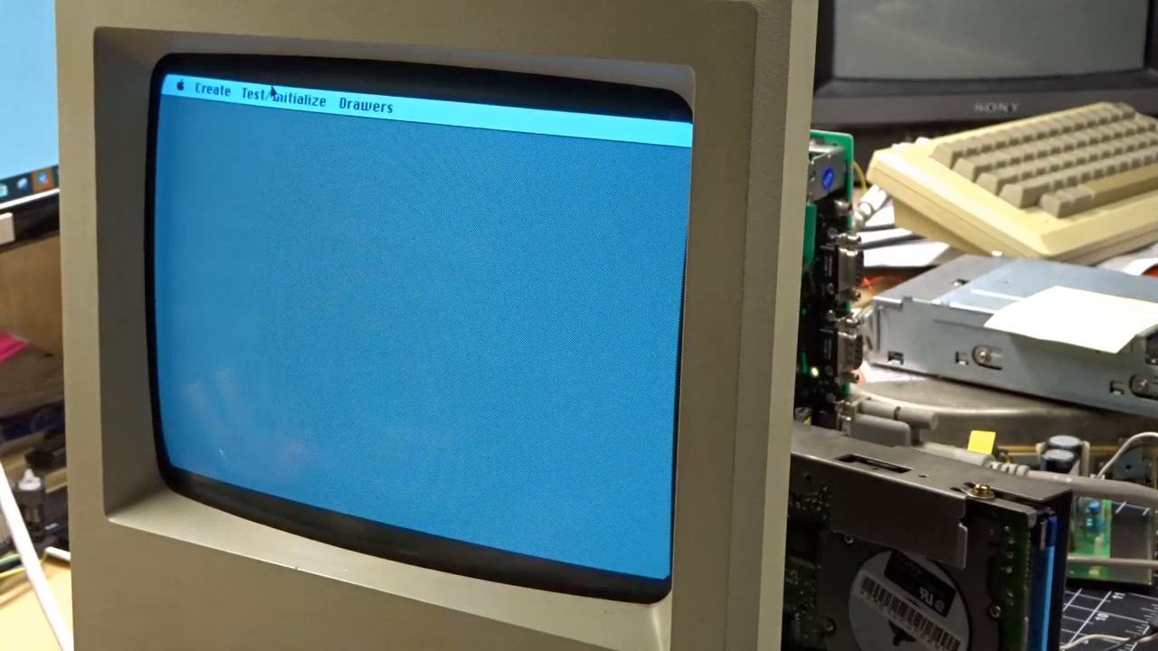
- Abandon a drawer deletion, then show the overview: 20MB disk, 19456K unused
left_click(212, 91)
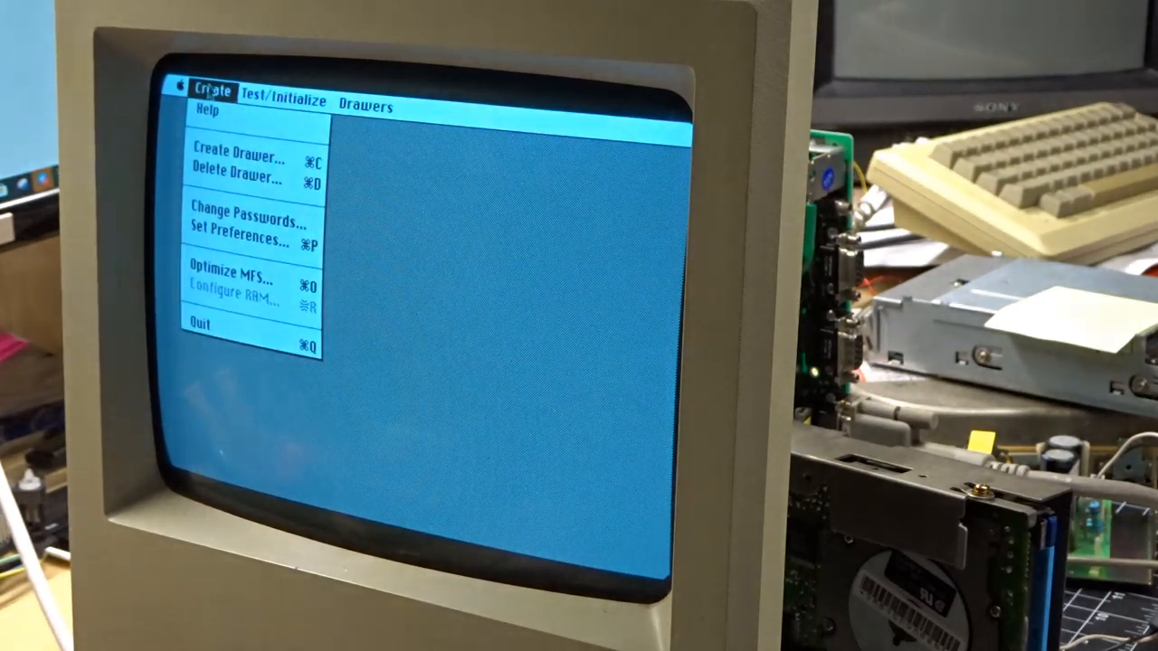
left_click(240, 170)
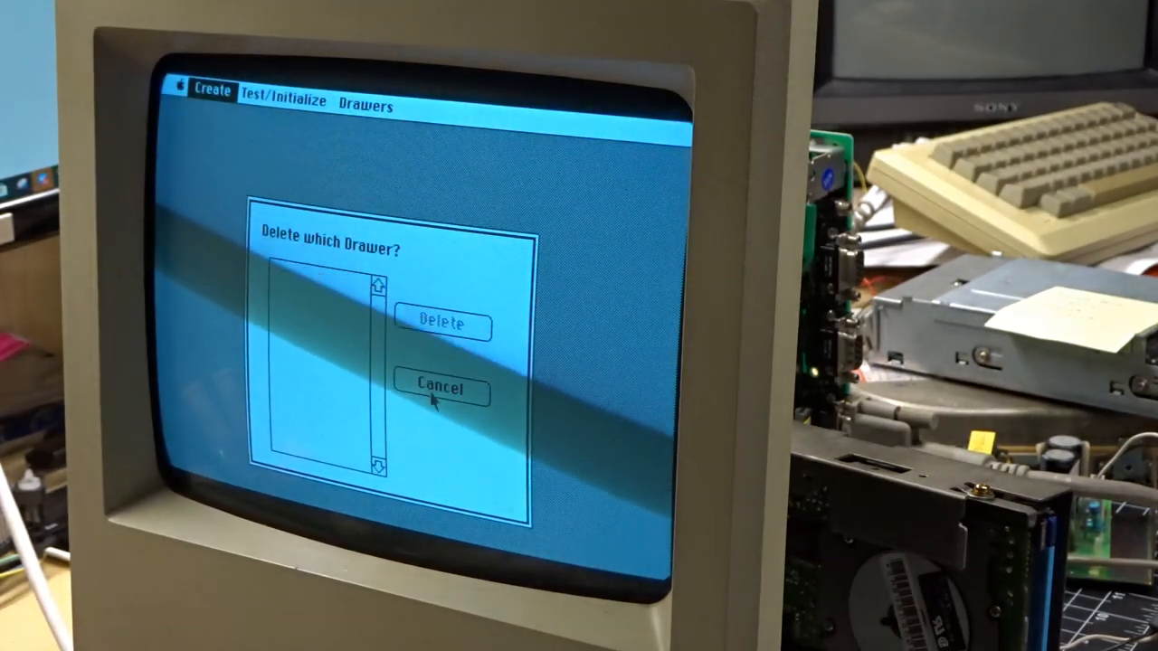
left_click(440, 387)
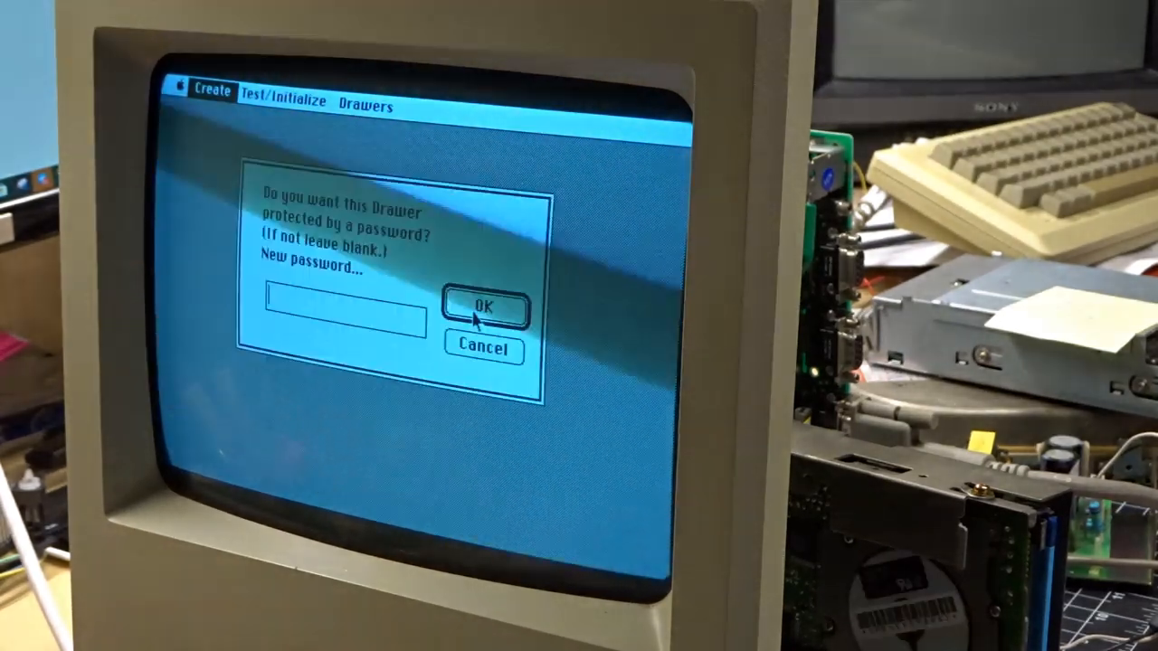
left_click(483, 309)
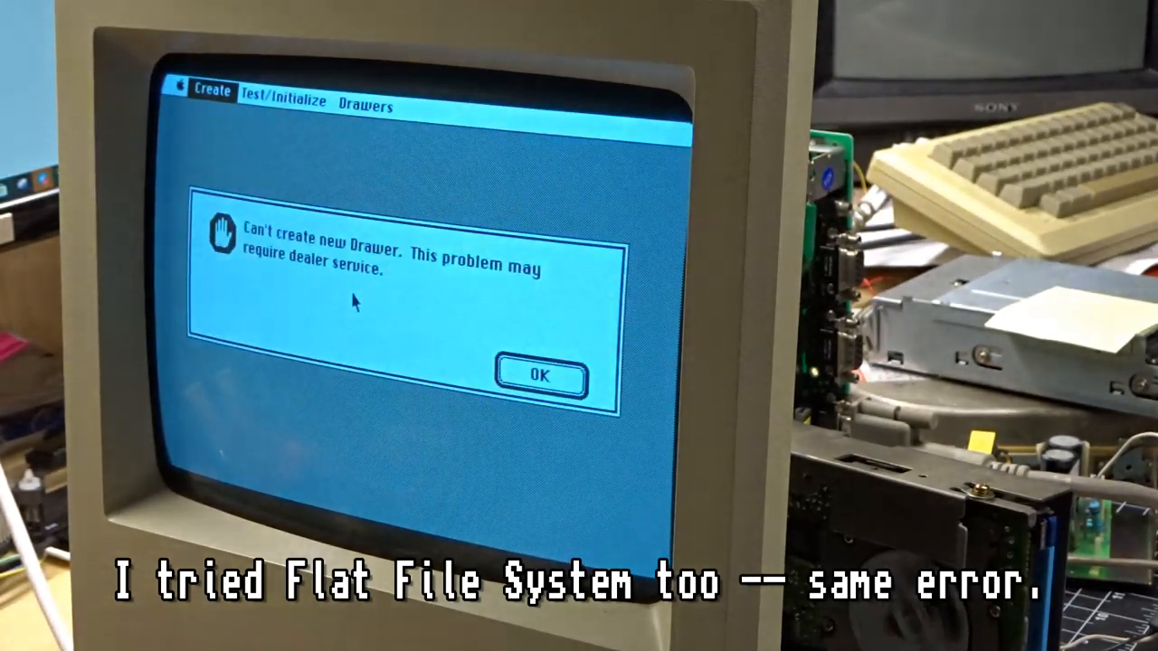
mouse_move(524, 377)
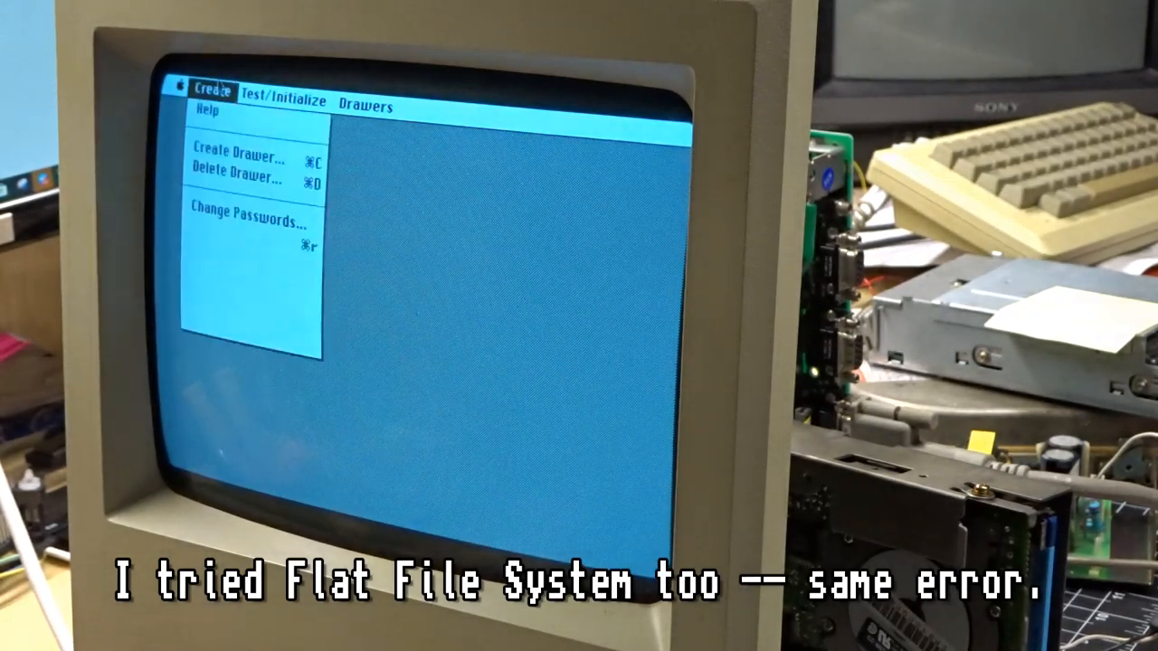
left_click(282, 101)
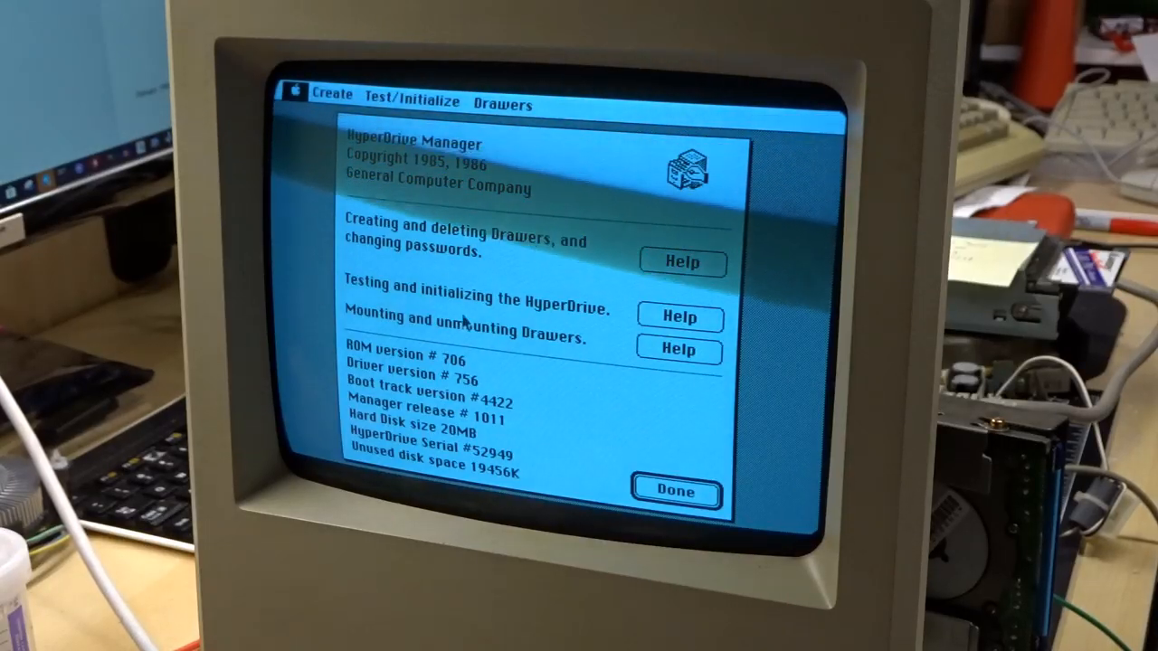
- Close the overview and start Initialize, reaching the erase-all-drawers password warning
left_click(676, 491)
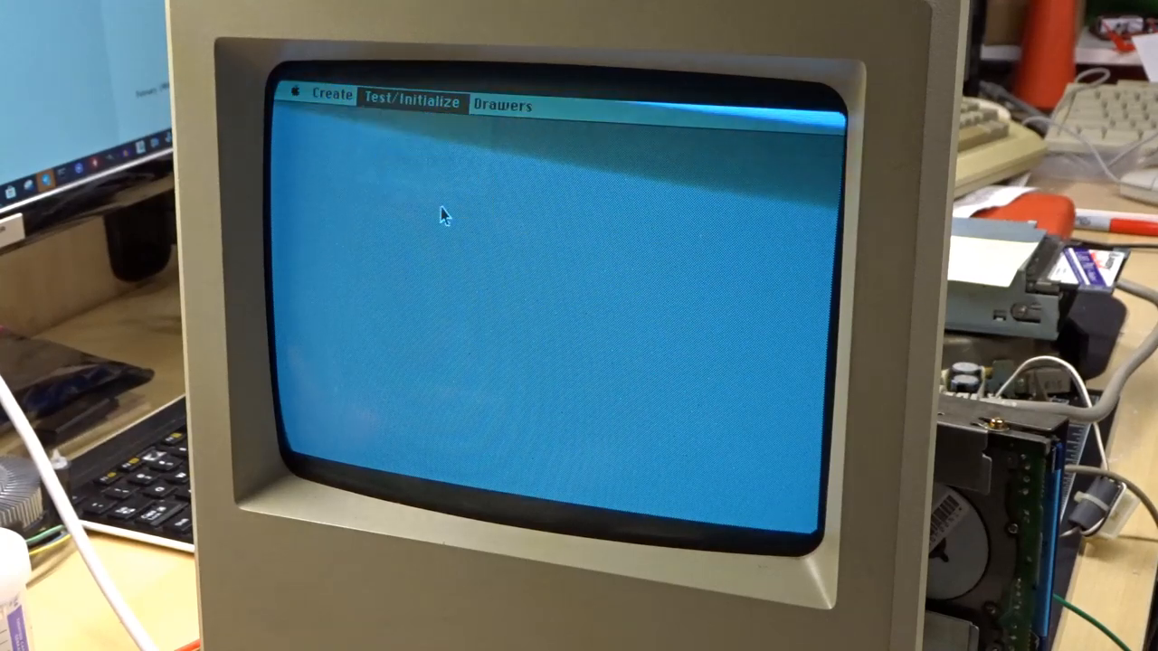
left_click(409, 99)
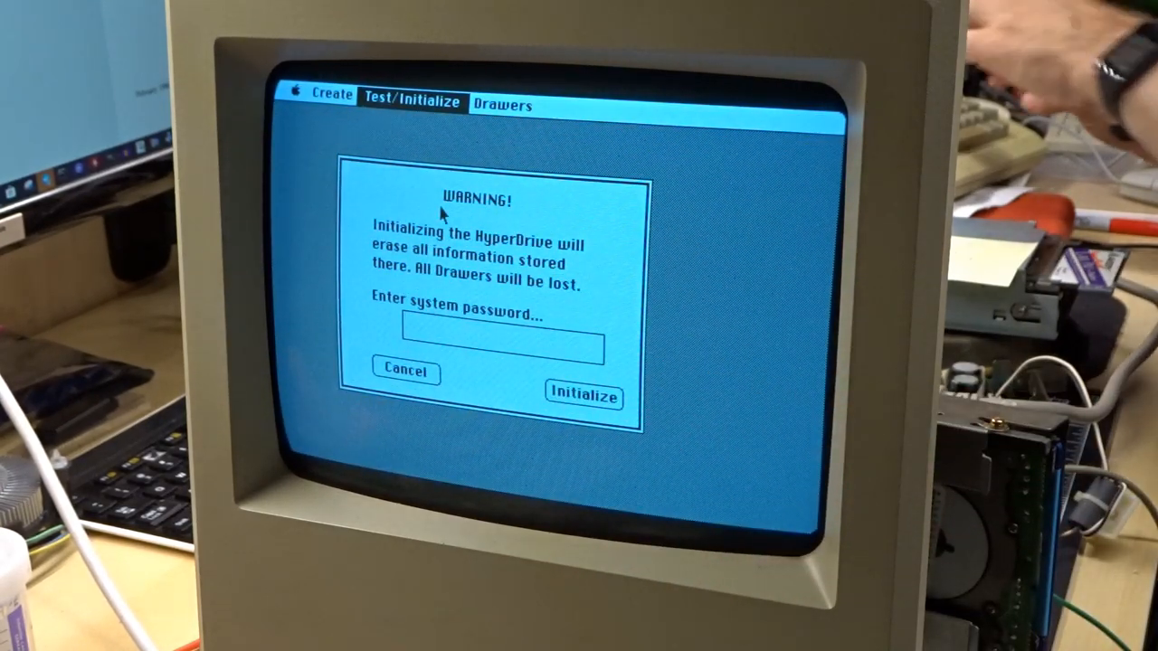
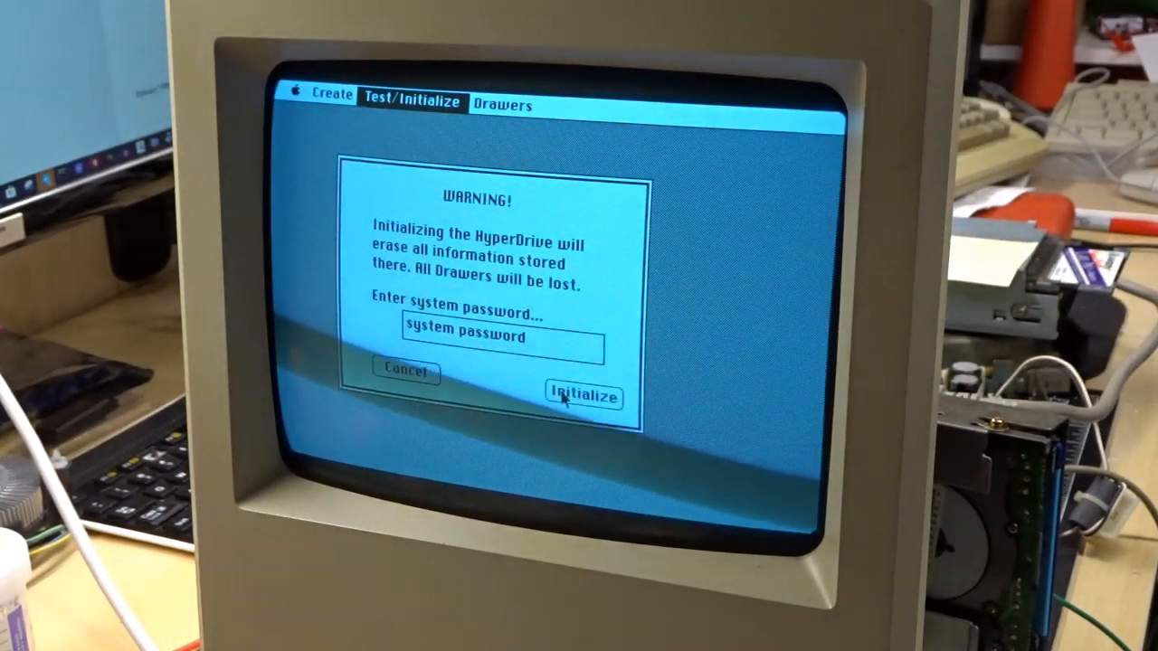
left_click(583, 398)
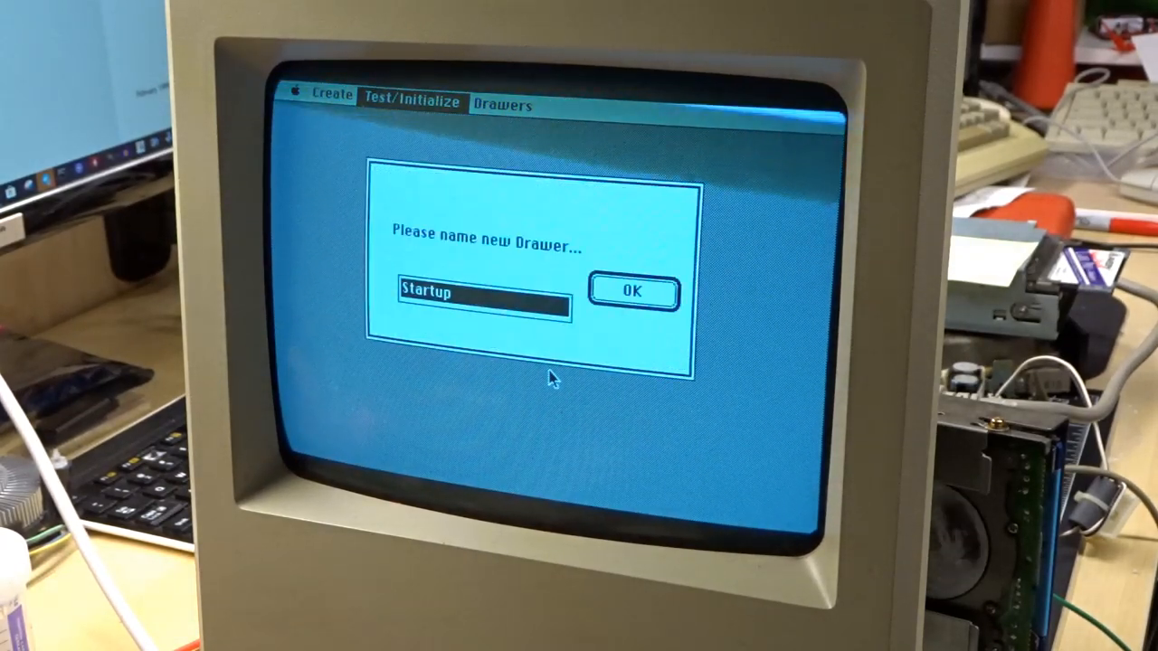
left_click(632, 291)
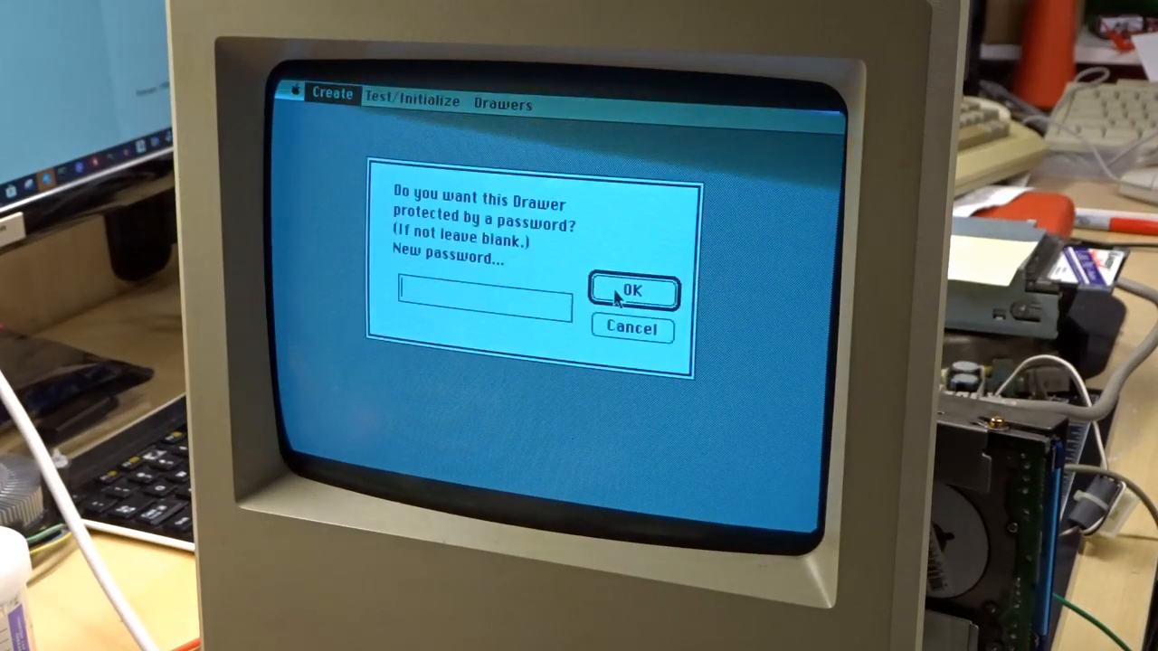
left_click(630, 291)
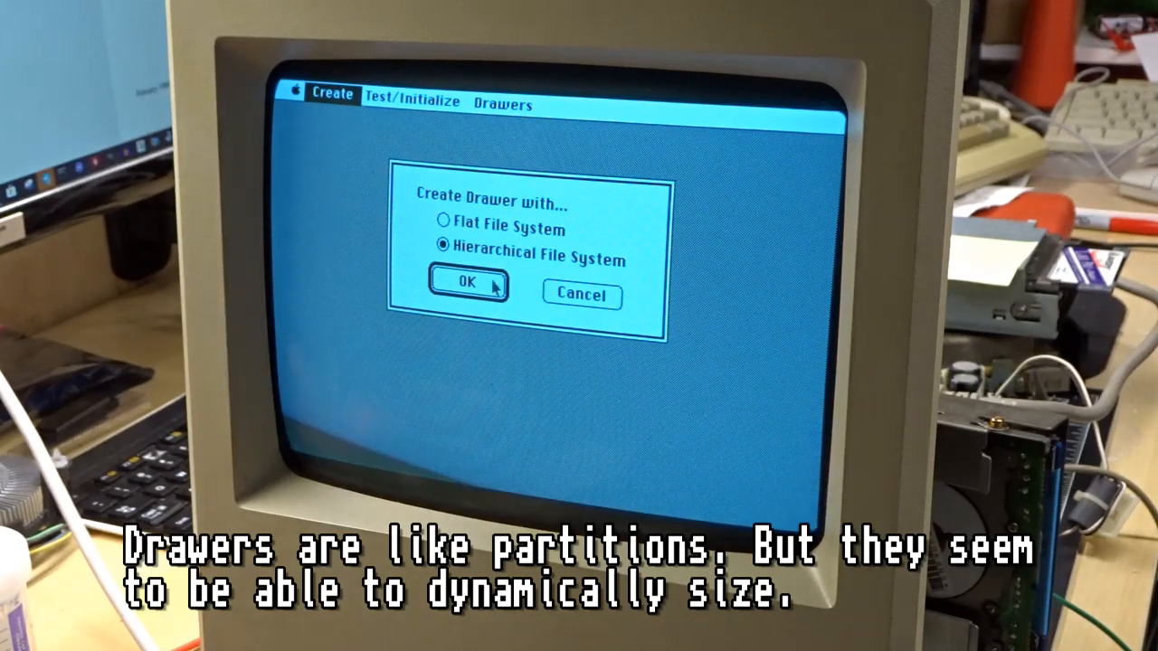
left_click(464, 287)
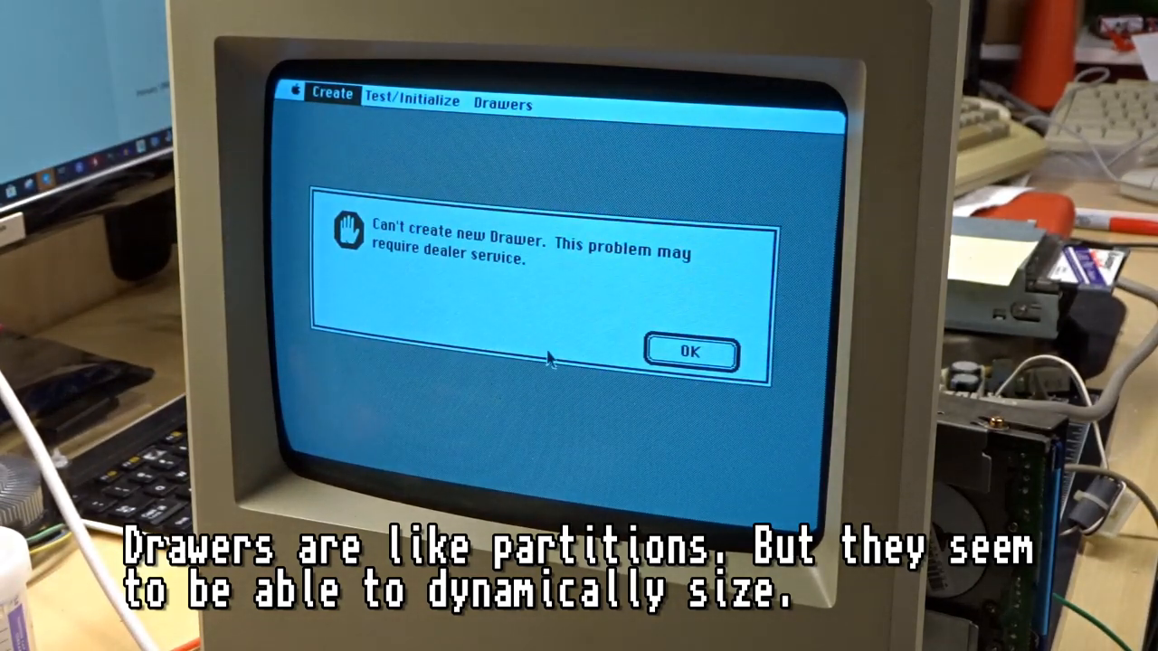
left_click(691, 352)
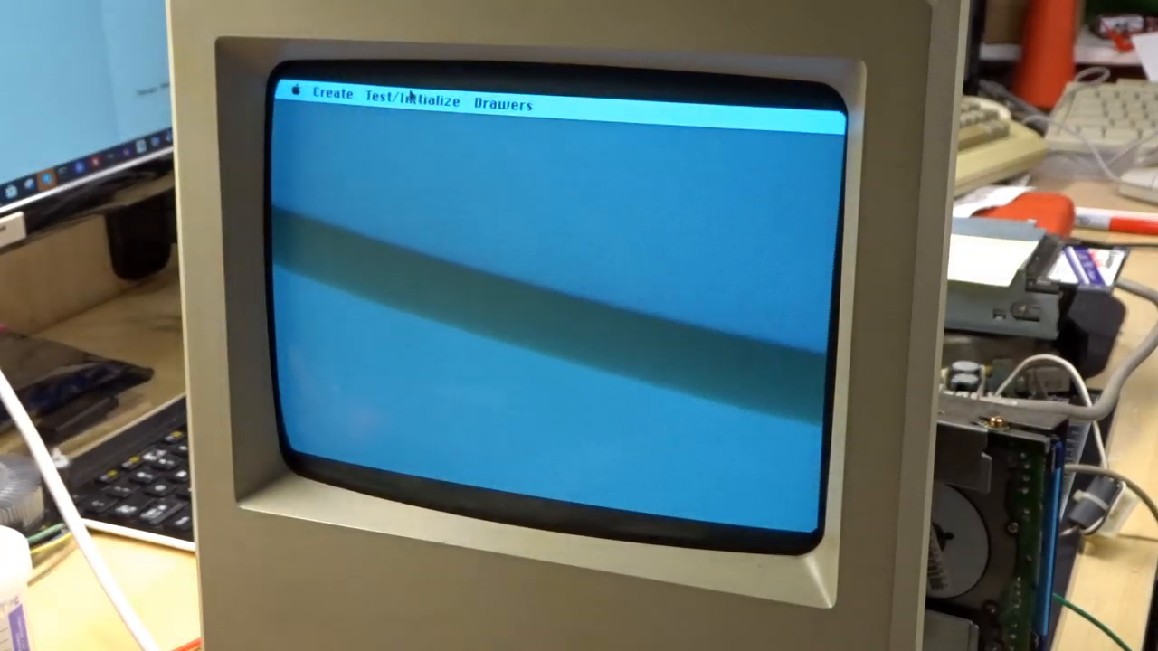
left_click(410, 103)
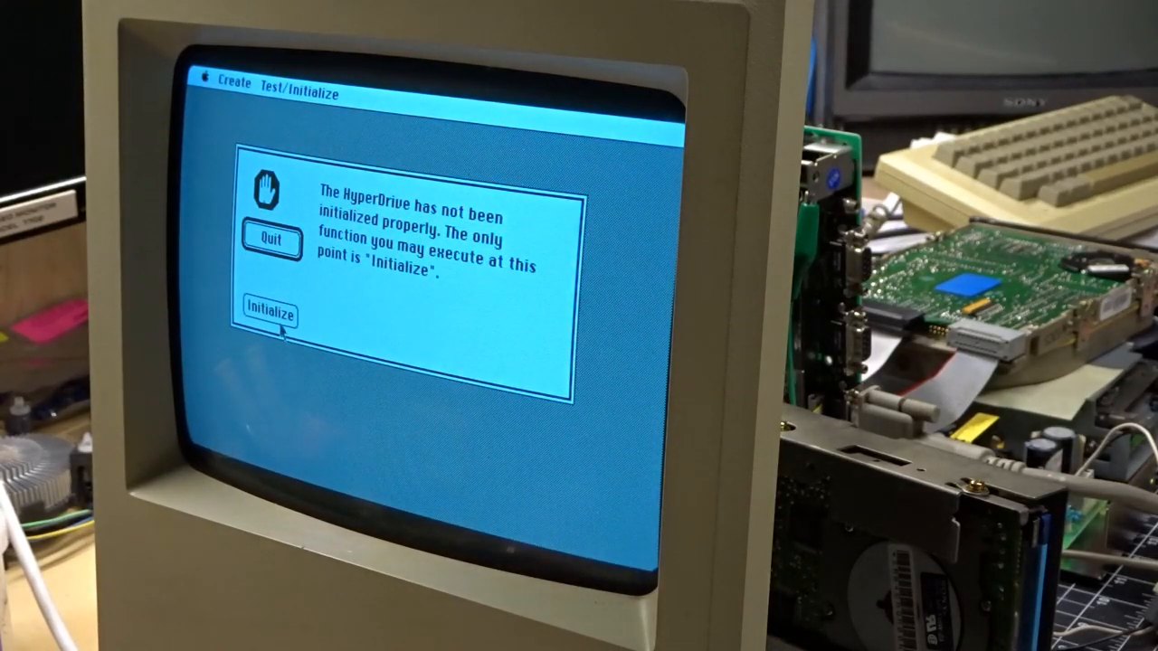
- Confirm initializing the improperly initialized drive and accept Hierarchical File System for the drawer
left_click(269, 316)
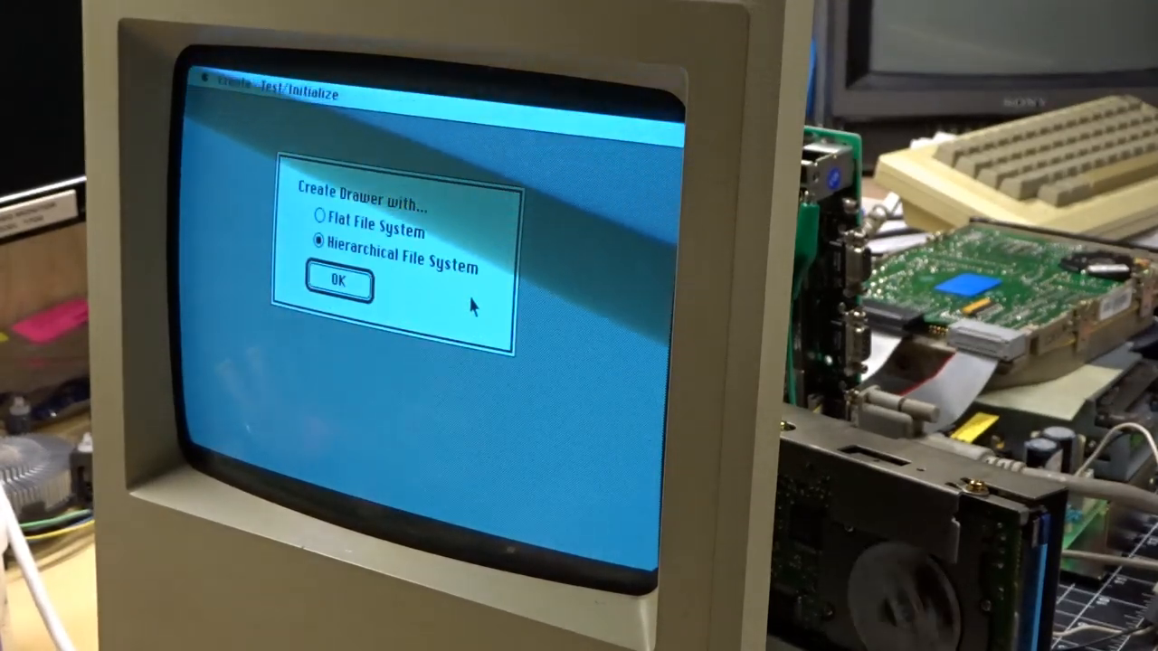
left_click(337, 282)
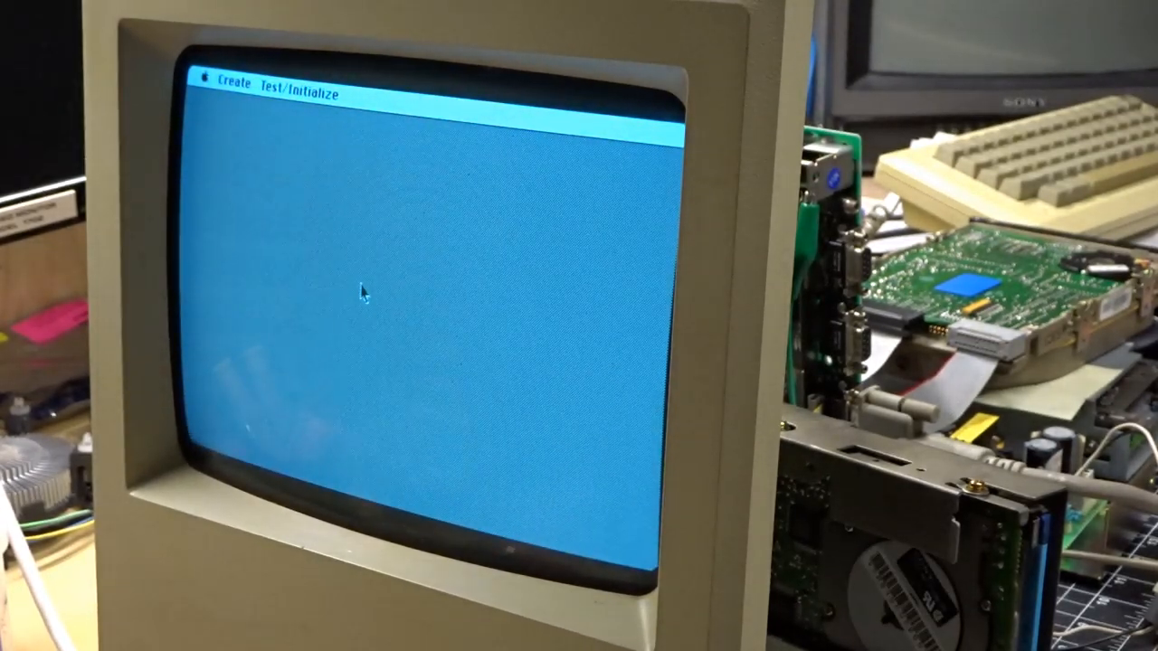